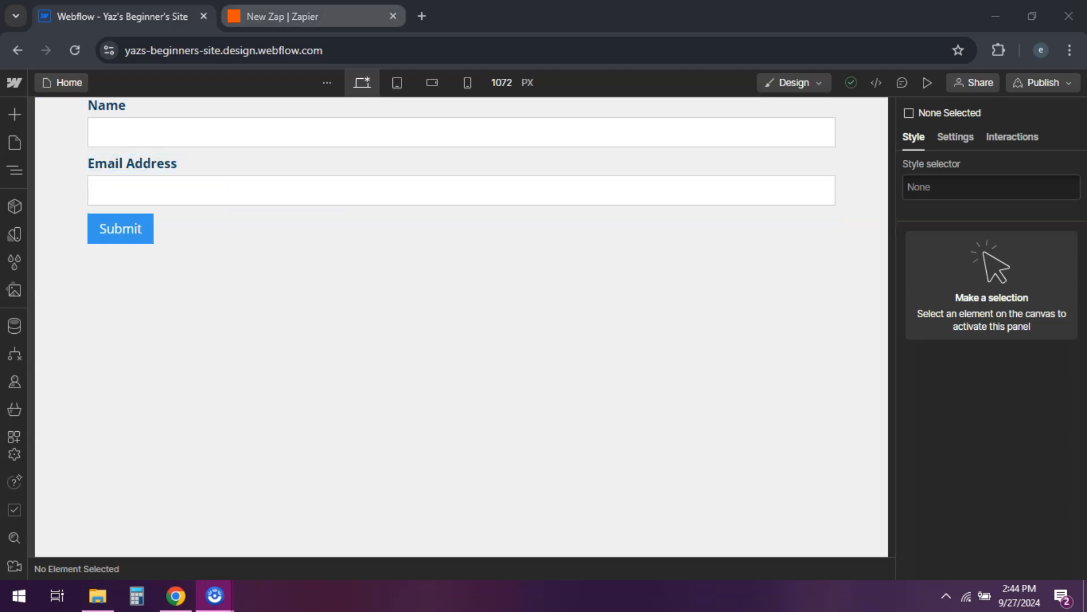
Switch from the Webflow Designer to the 'New Zap | Zapier' browser tab.
click(312, 16)
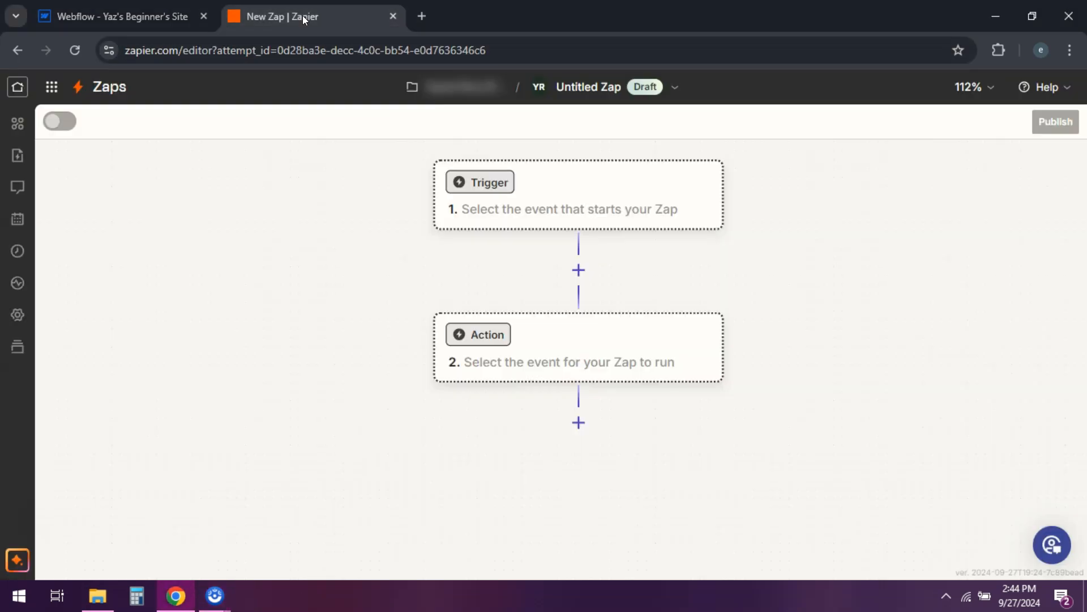
mouse_move(494, 107)
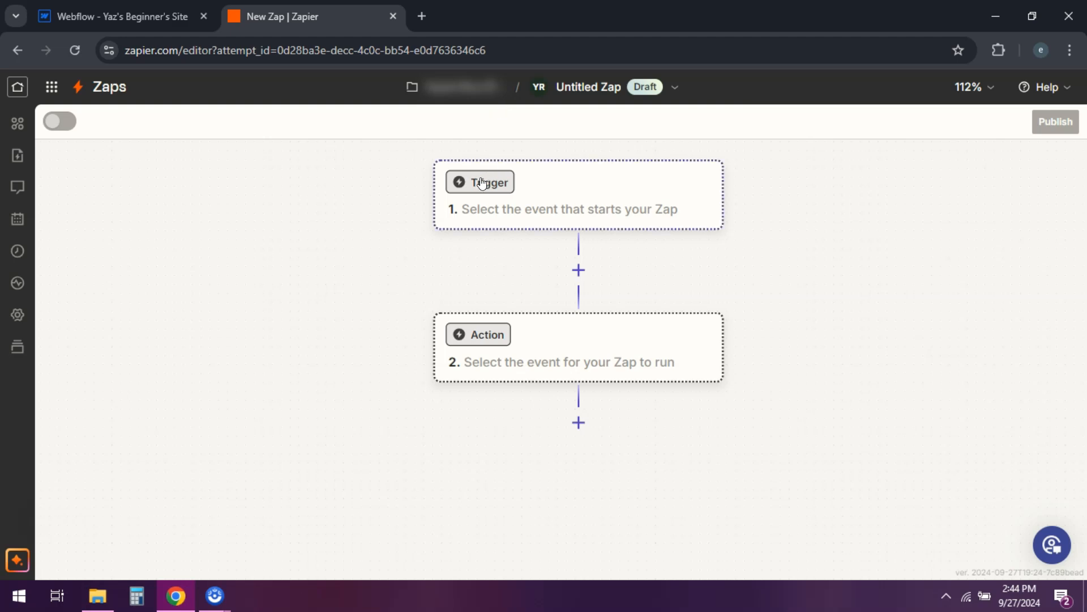
Set the trigger to Webflow with the Form Submission event.
click(480, 182)
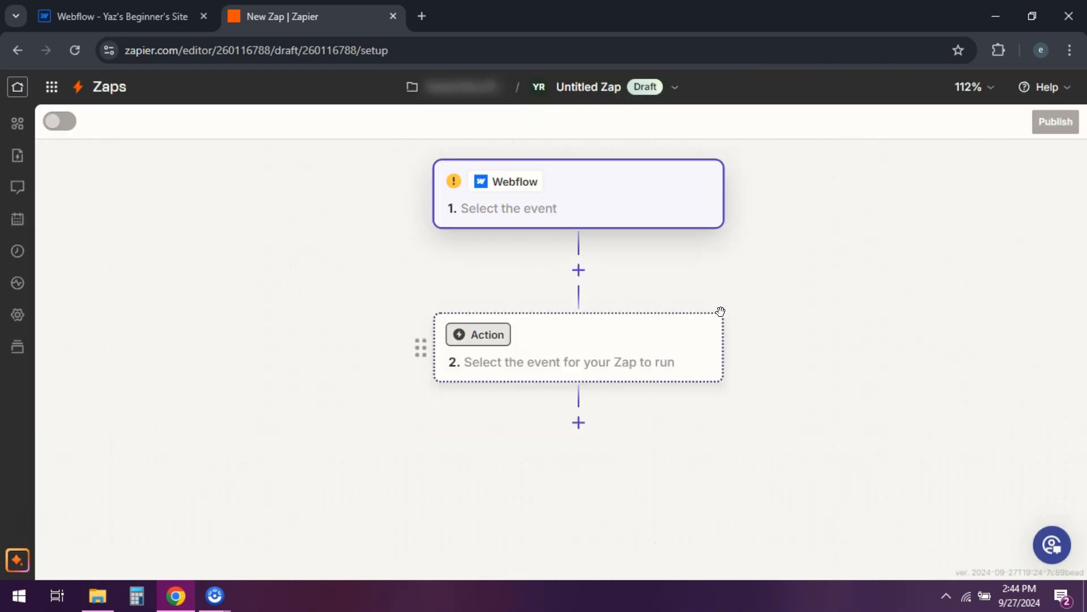
click(578, 194)
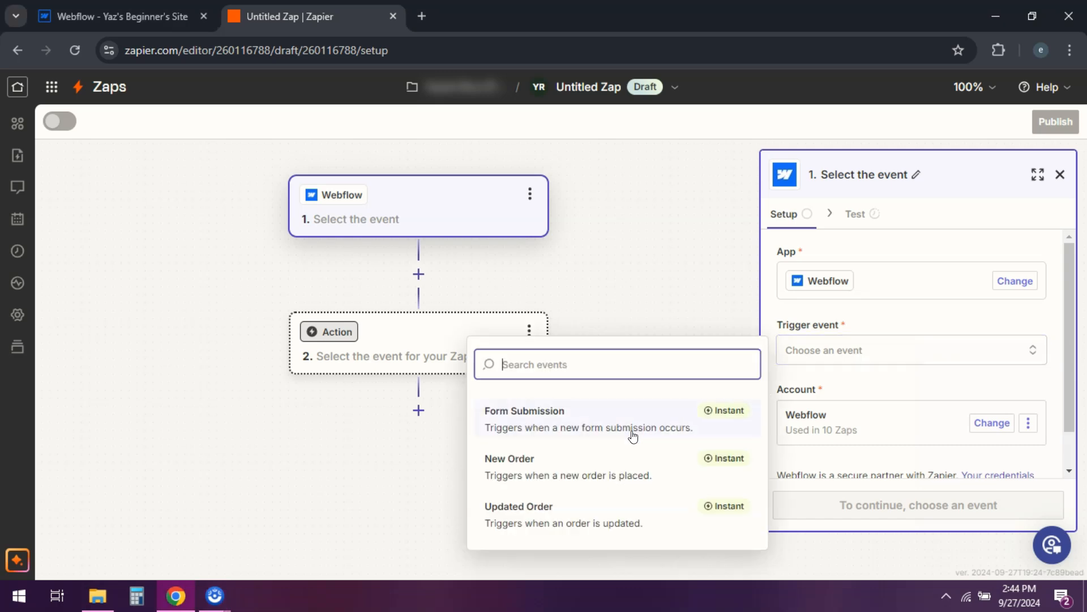
click(525, 411)
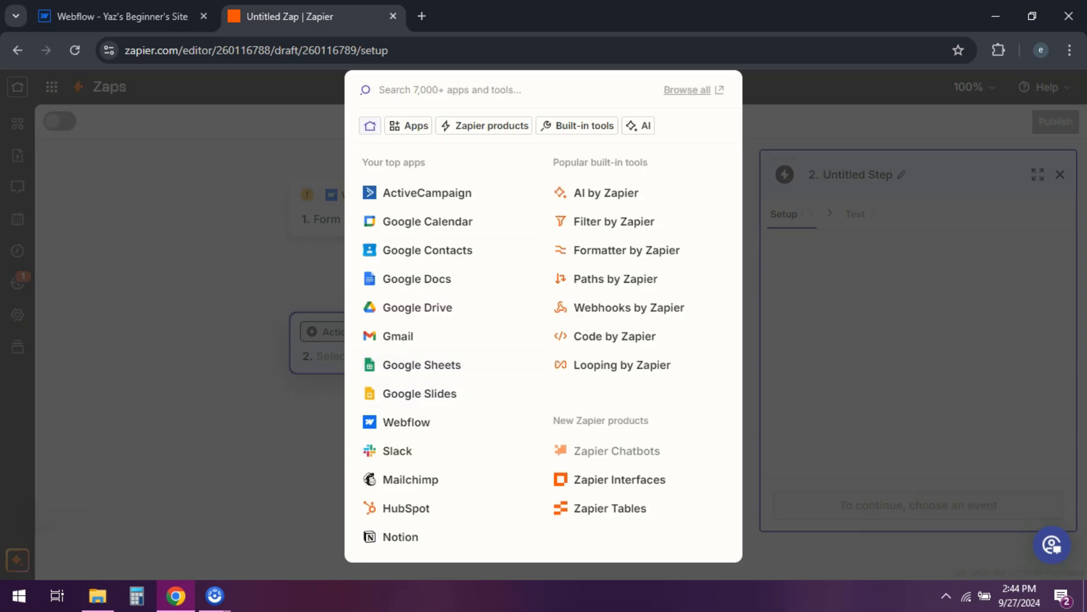
Set the action step to Google Sheets with the Create Spreadsheet event.
click(421, 365)
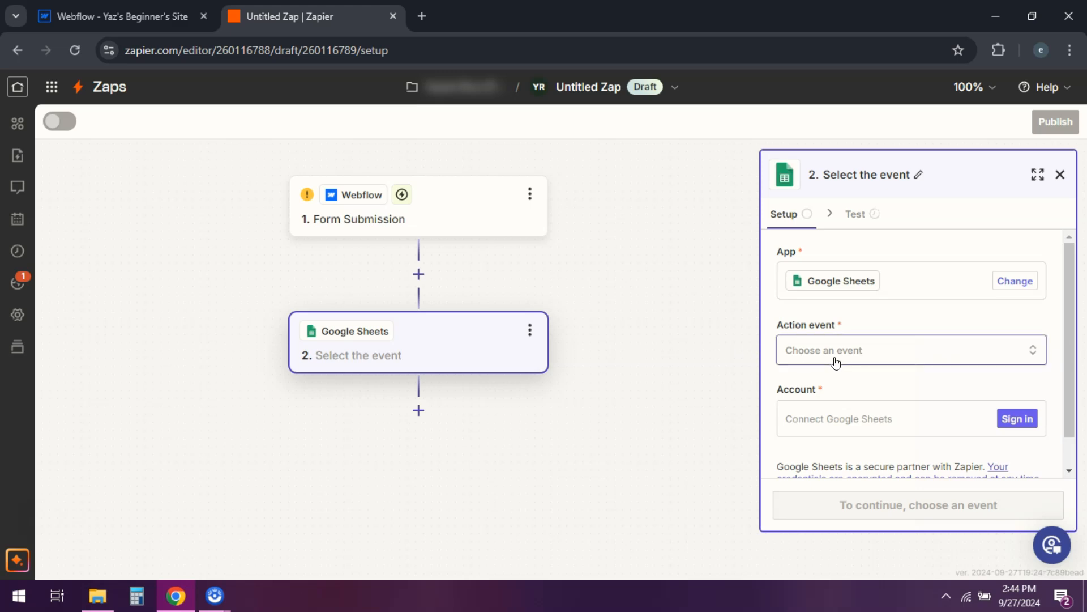
click(909, 350)
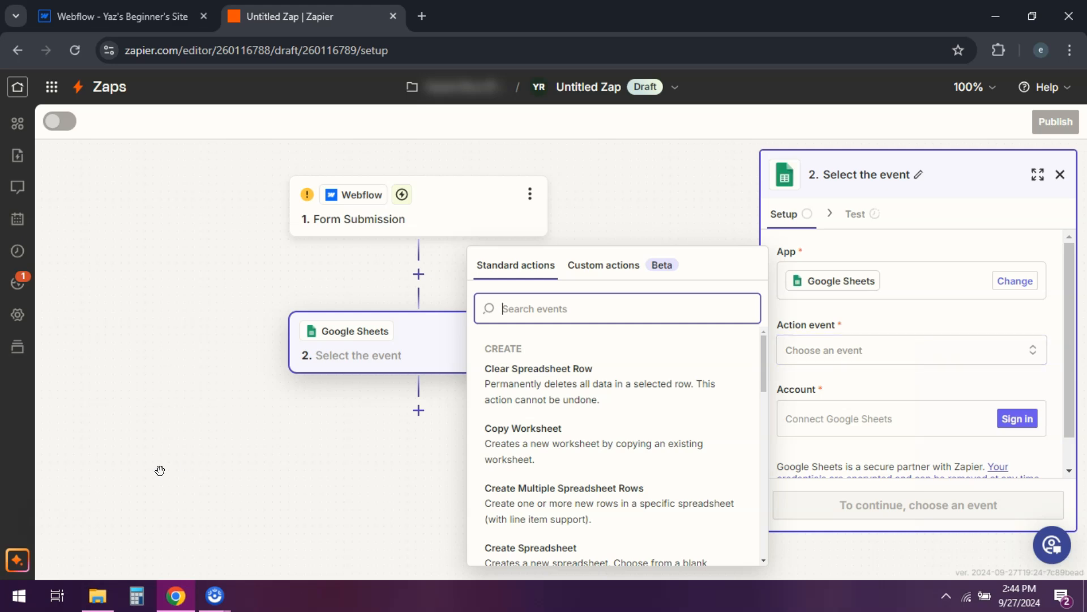
click(530, 551)
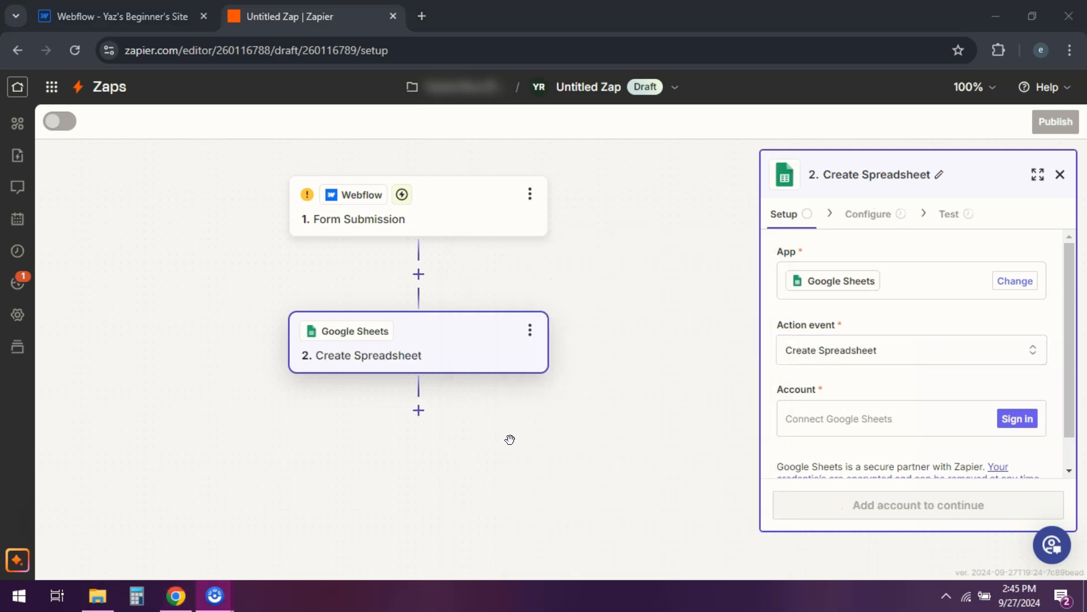
mouse_move(881, 211)
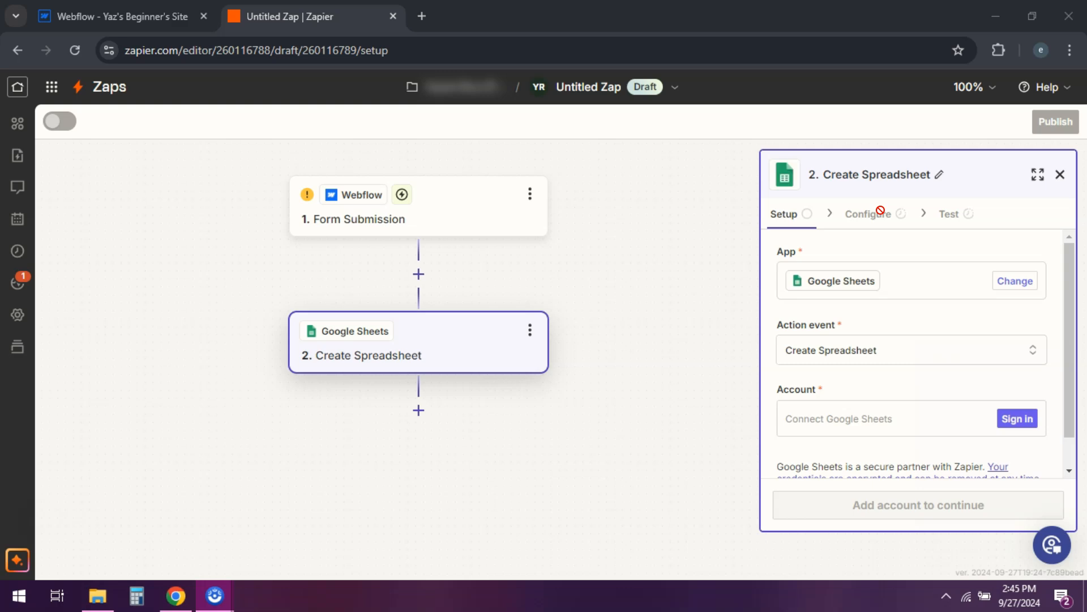
mouse_move(699, 459)
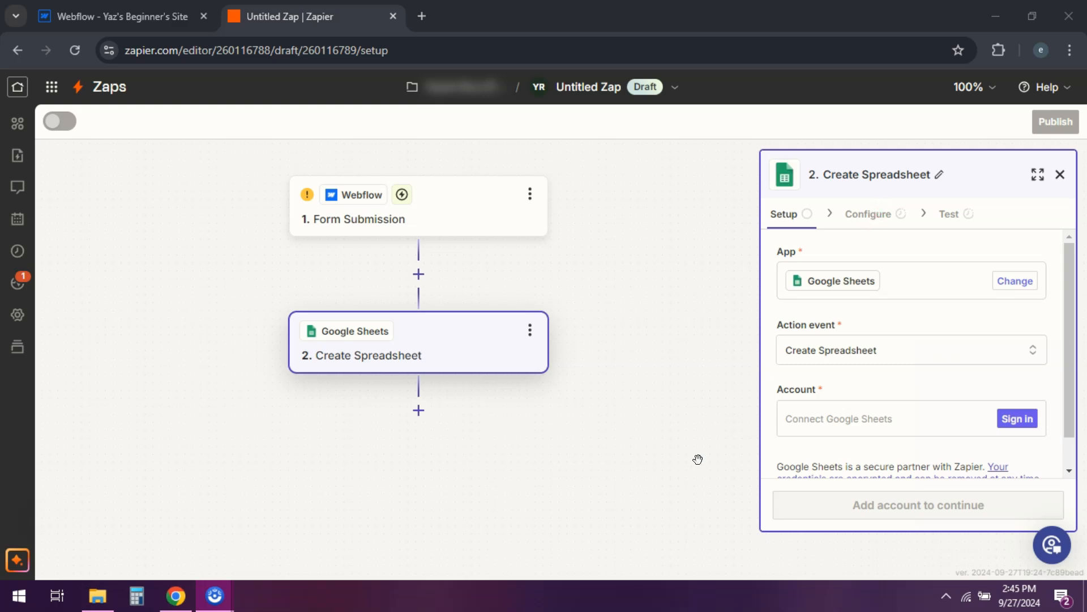
mouse_move(697, 459)
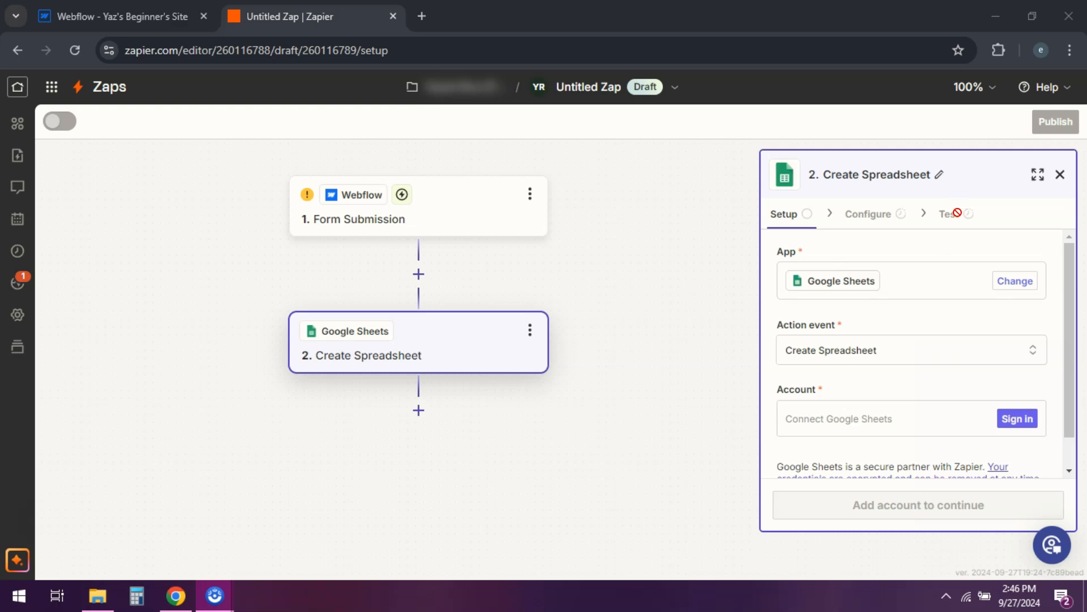
mouse_move(500, 151)
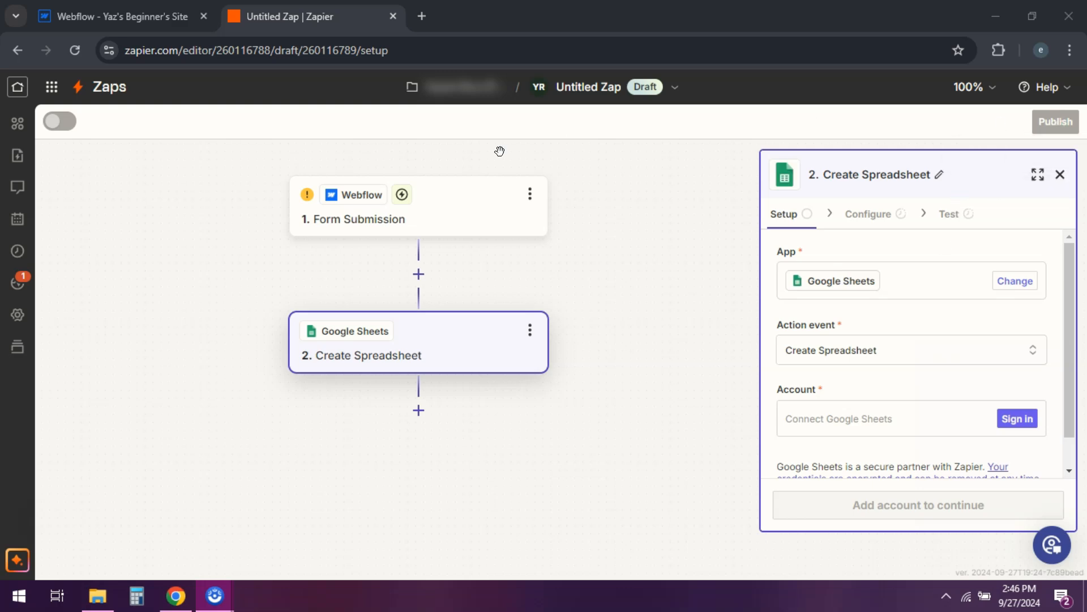
mouse_move(113, 307)
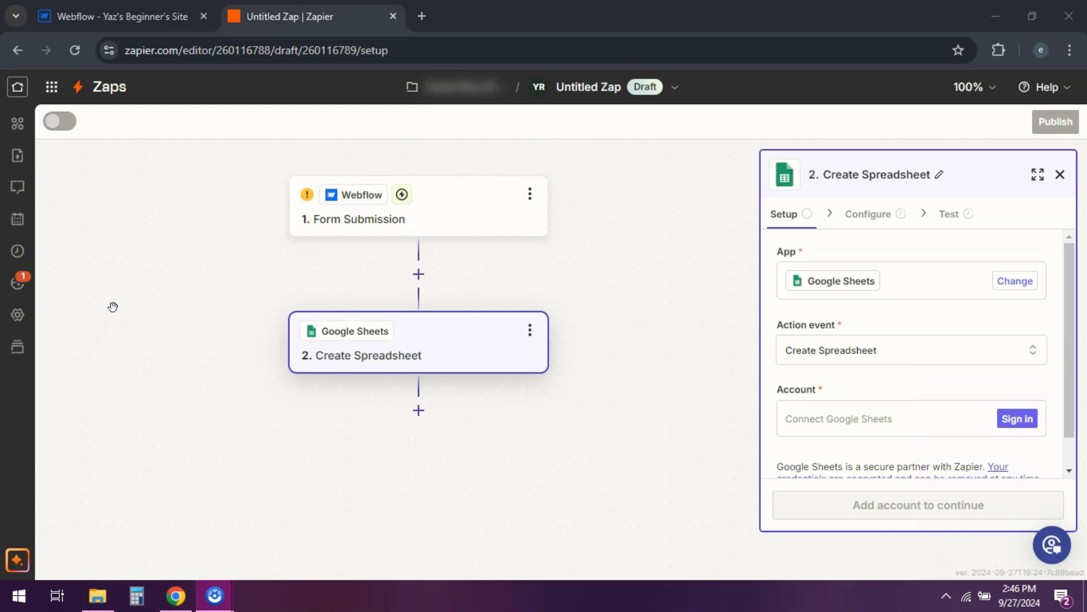